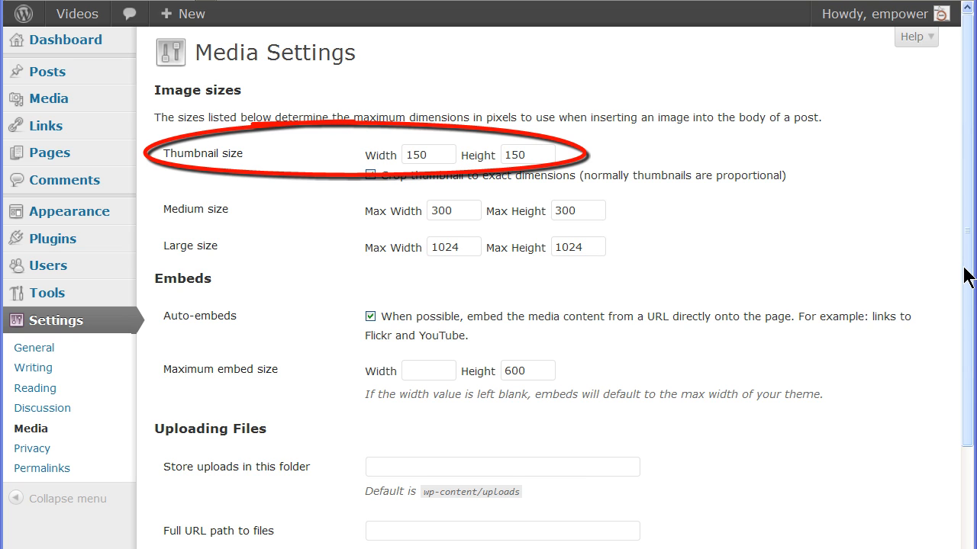
# Step: Enable 'Crop thumbnail to exact dimensions' for the 150 by 150 thumbnail size
pyautogui.click(369, 174)
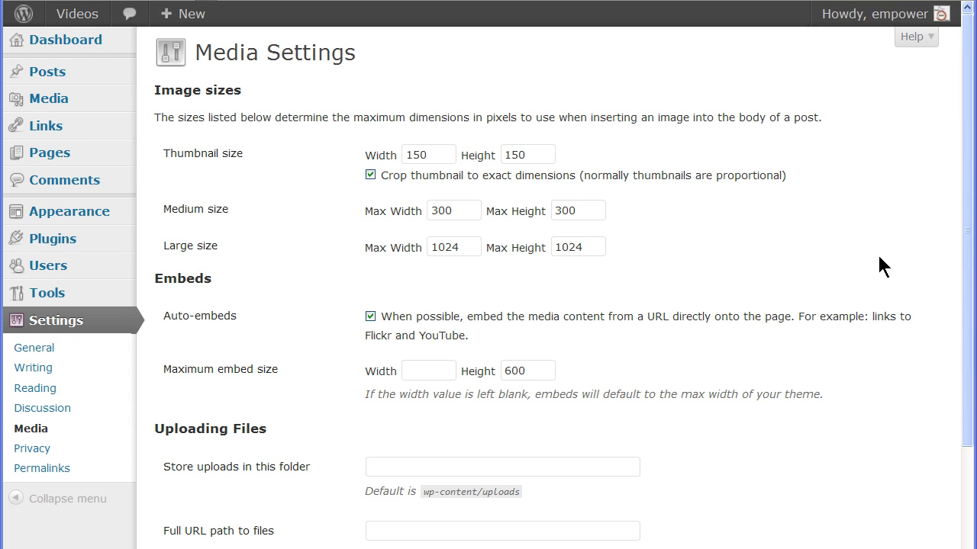
pyautogui.click(369, 174)
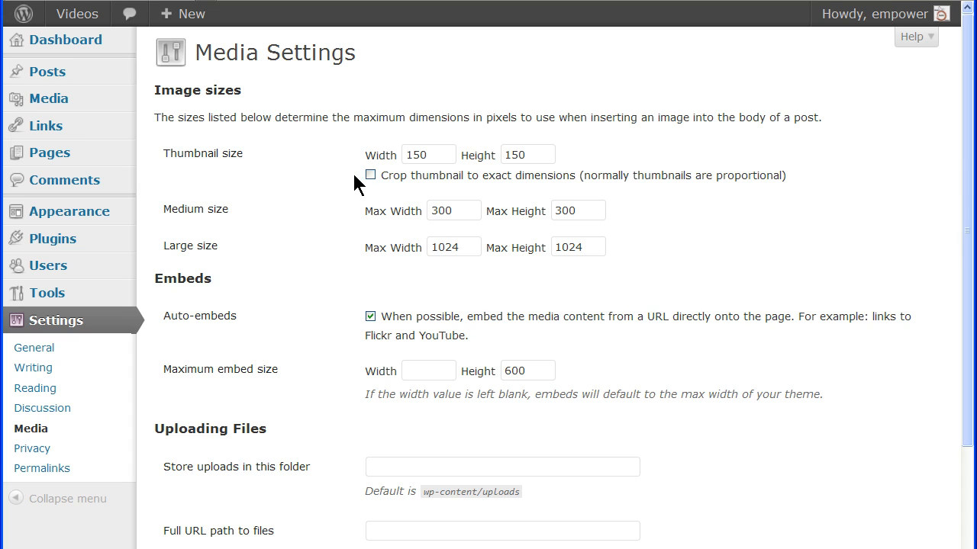
pyautogui.click(370, 174)
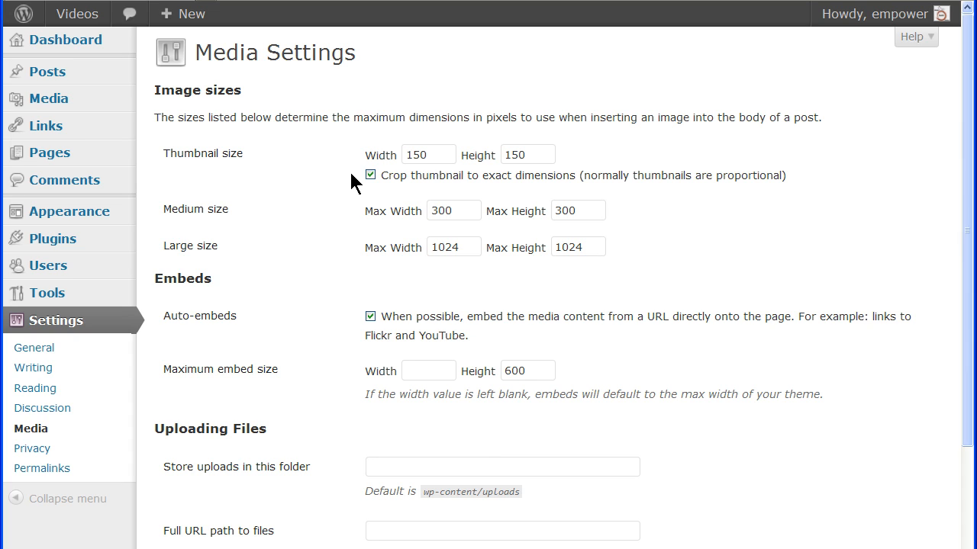
pyautogui.click(369, 316)
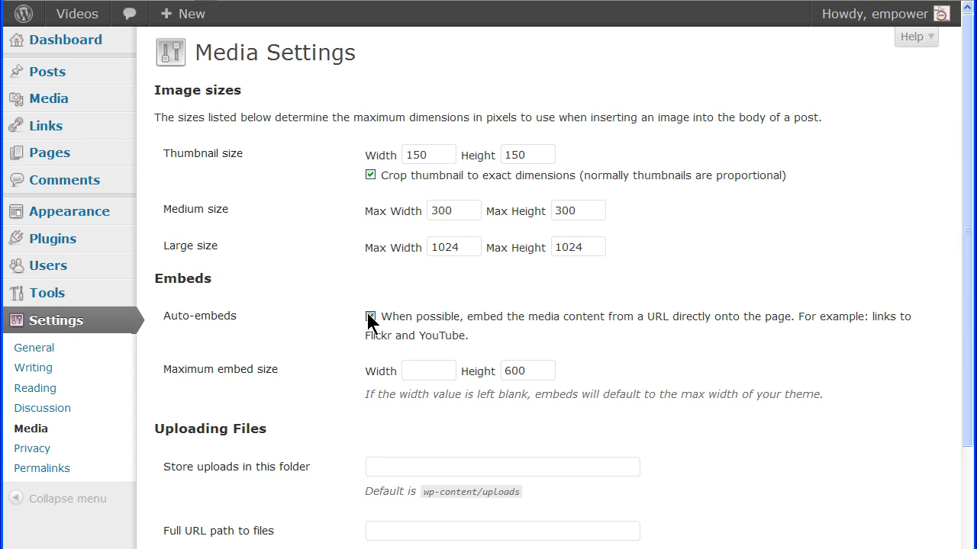
pyautogui.click(369, 316)
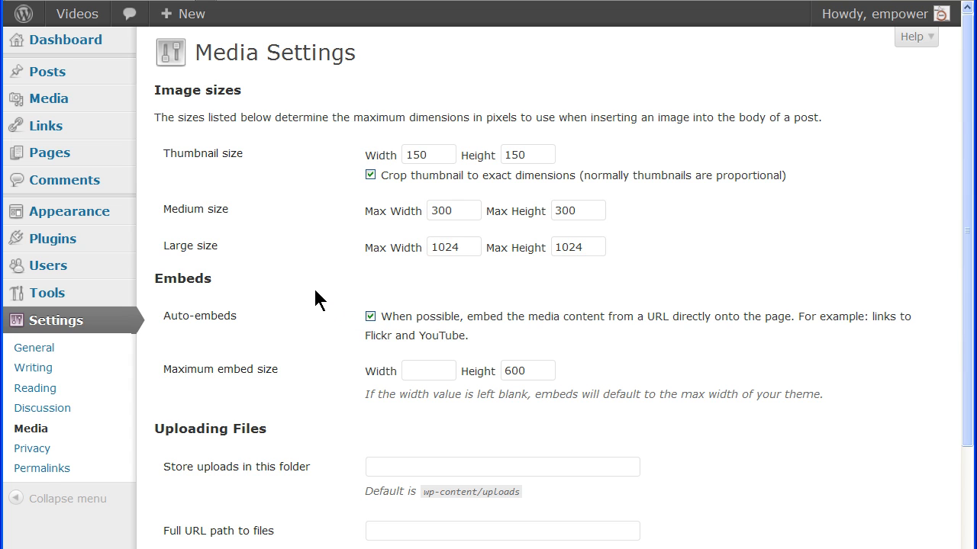
pyautogui.moveTo(305, 289)
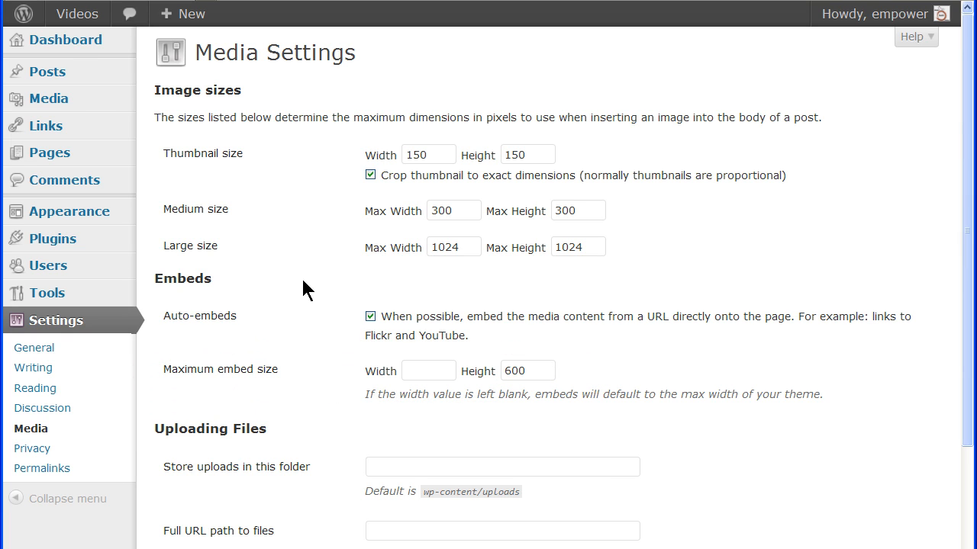
# Step: Scroll down to the Uploading Files section of Media Settings
pyautogui.scroll(-3)
pyautogui.write('http://empoweringvideos.com/images')
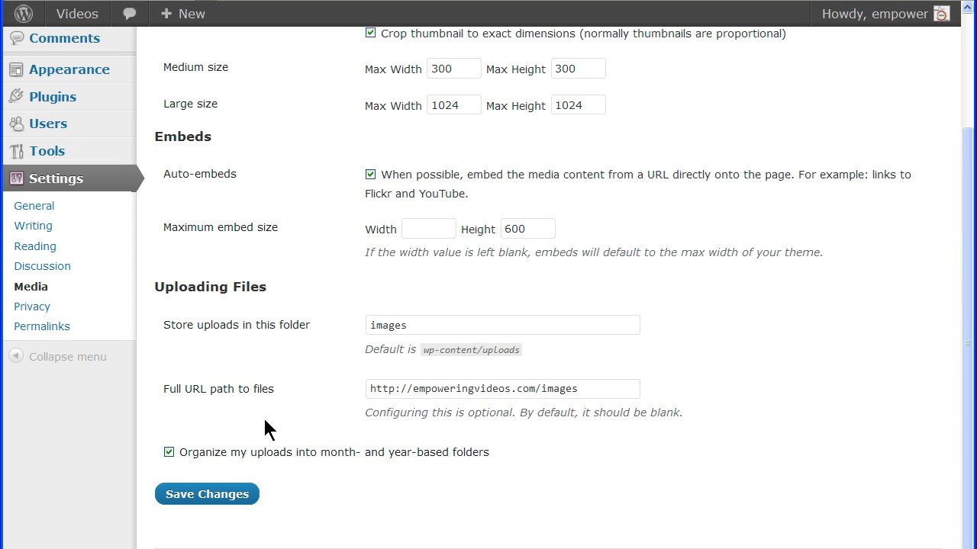
pyautogui.moveTo(217, 501)
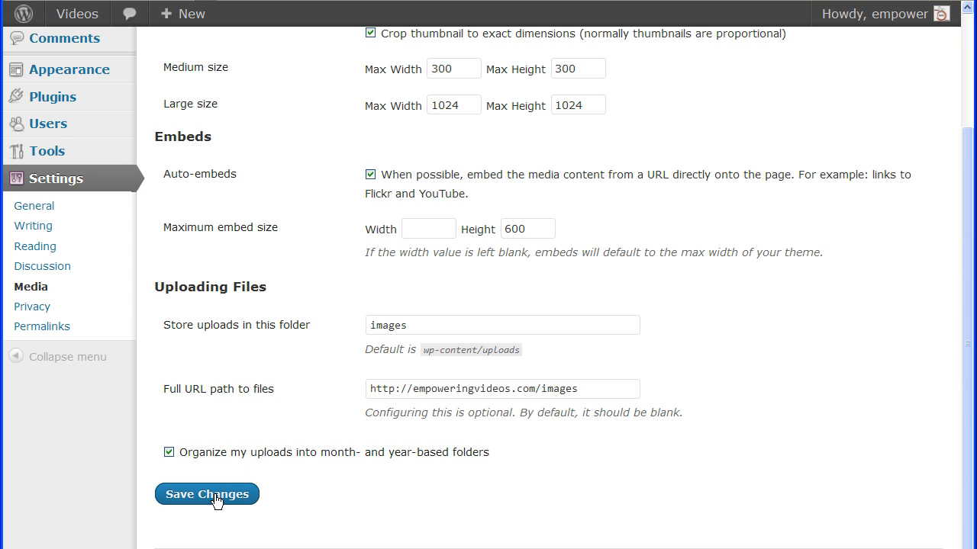